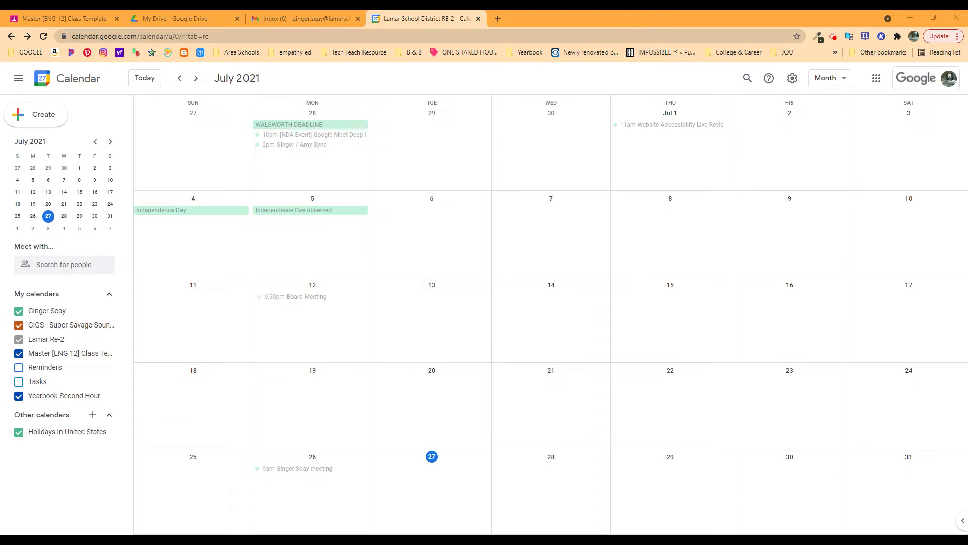
mouse_move(311, 261)
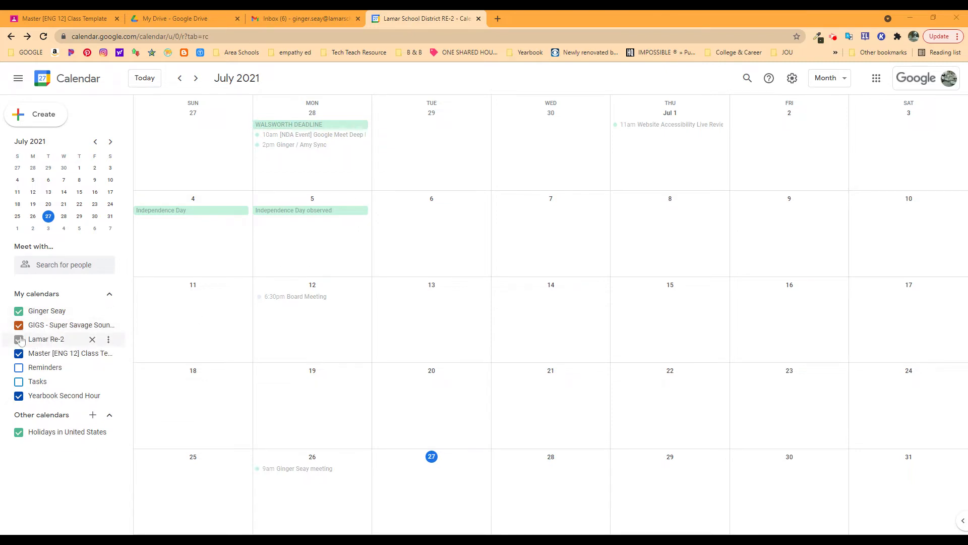
Step: Open the three-dot options menu for Lamar Re-2 under My calendars
left_click(108, 339)
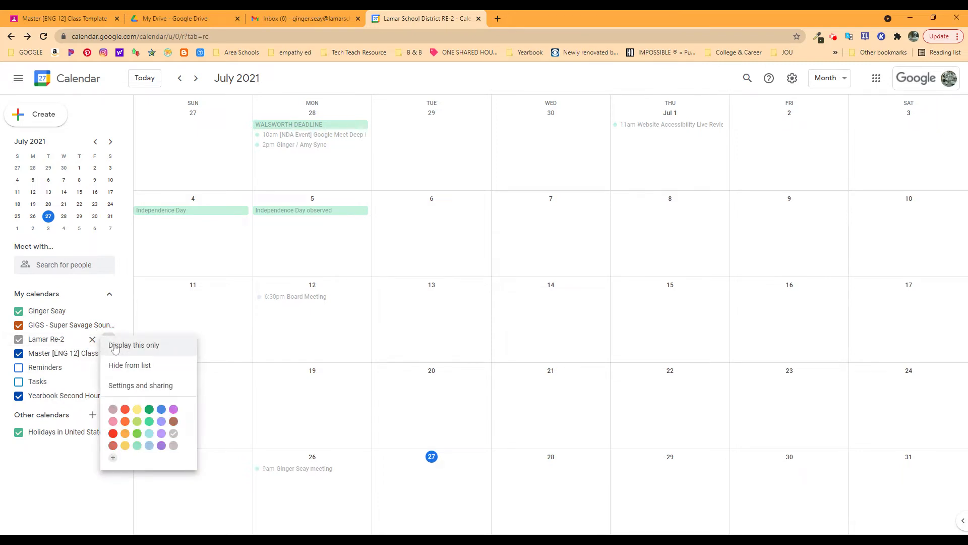
mouse_move(120, 371)
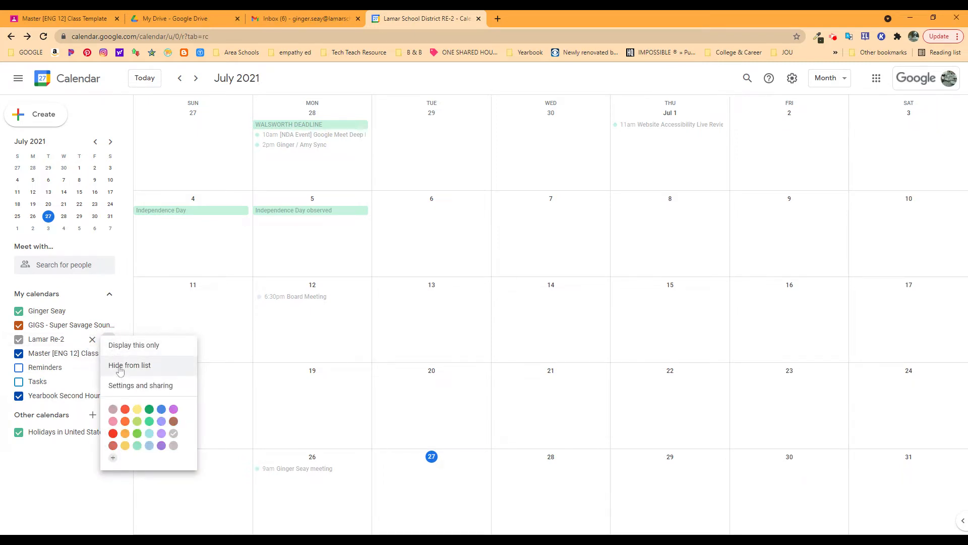
mouse_move(141, 385)
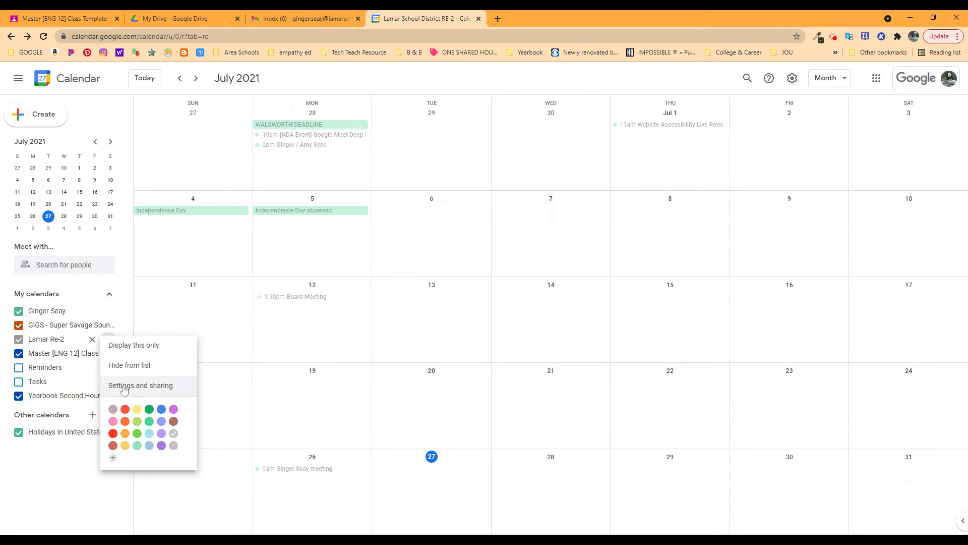
Step: Open Lamar Re-2's Settings and sharing page and scroll down to Remove calendar
left_click(140, 385)
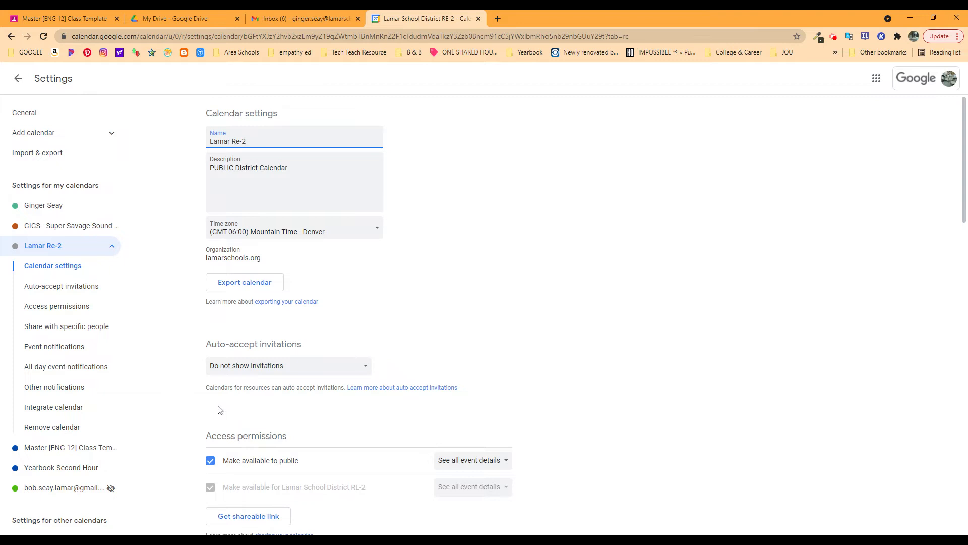
scroll("down", 3)
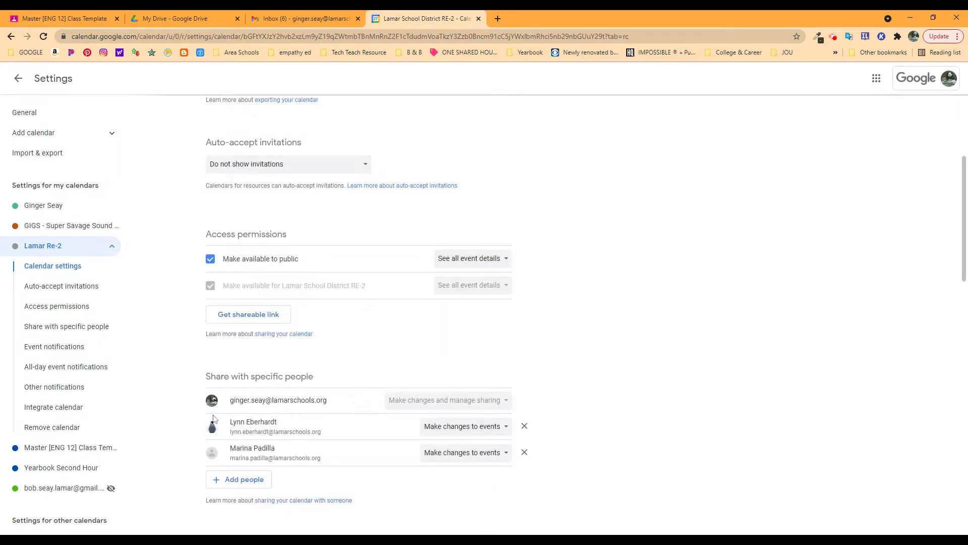
scroll("down", 3)
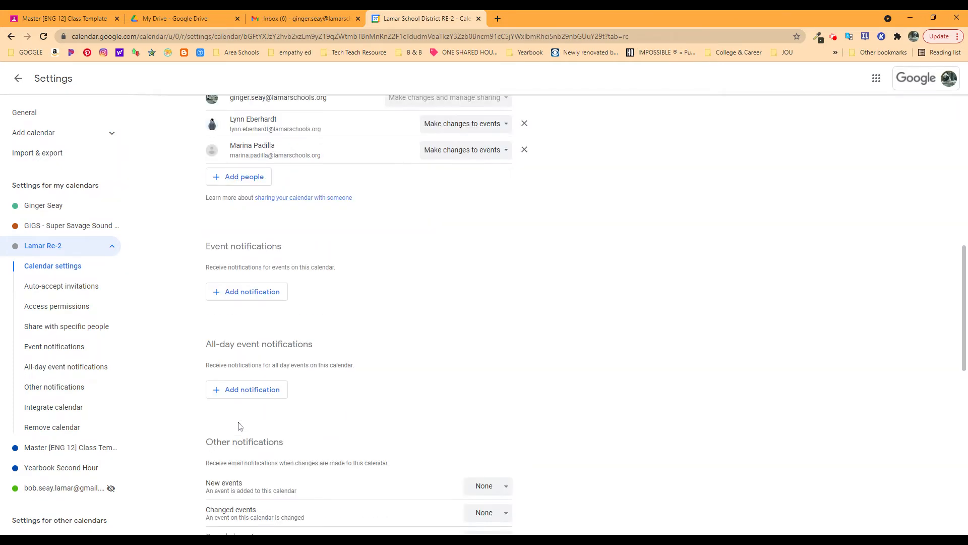
scroll("down", 3)
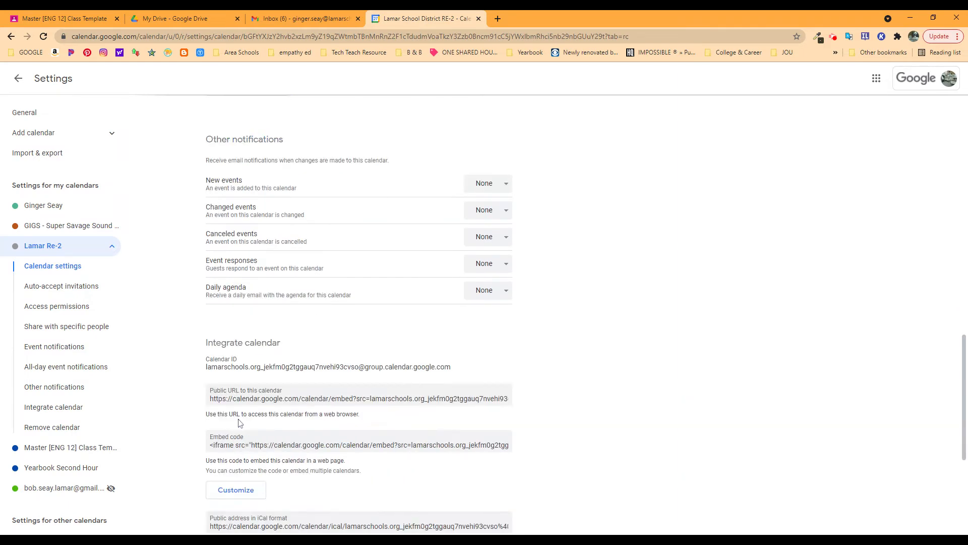
scroll("down", 3)
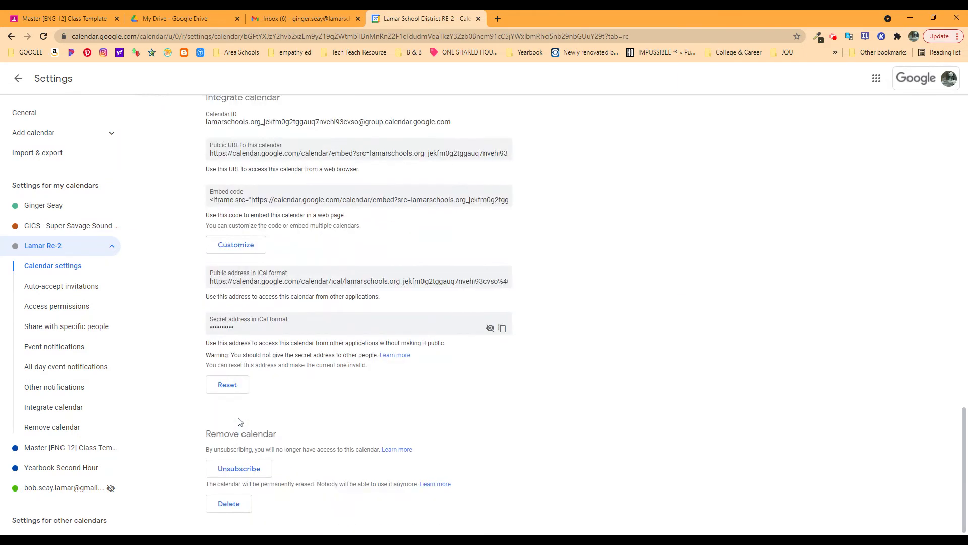
mouse_move(244, 461)
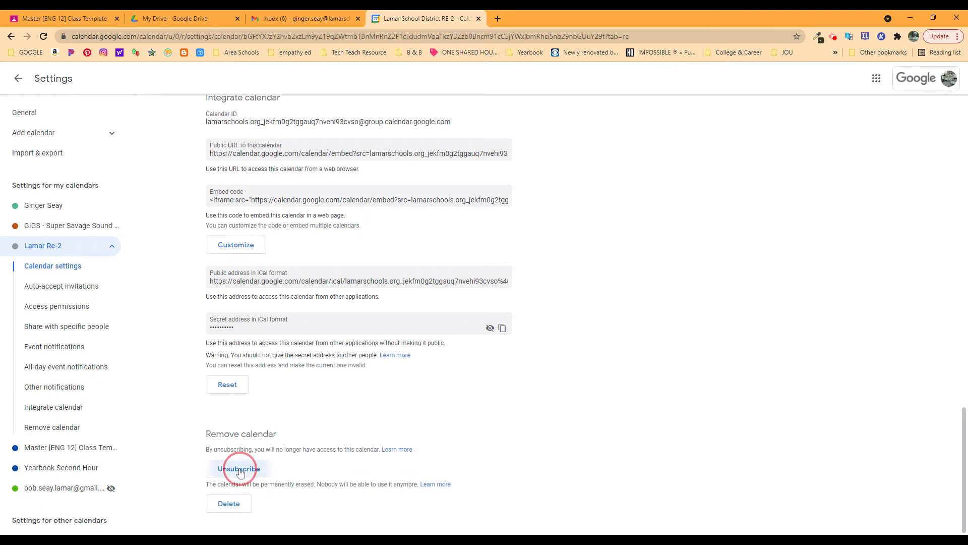
Step: Choose Unsubscribe for Lamar Re-2, bringing up the removal confirmation prompt
left_click(239, 468)
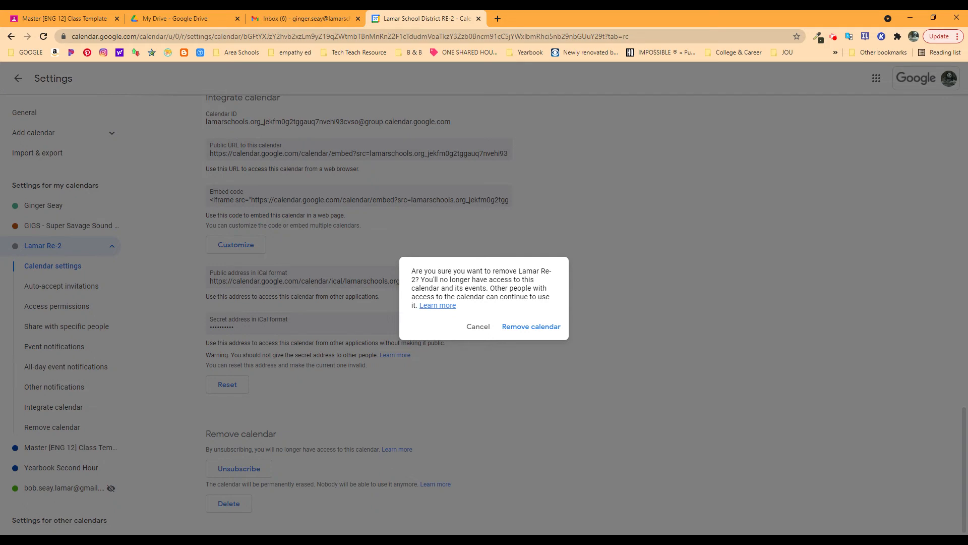
mouse_move(476, 326)
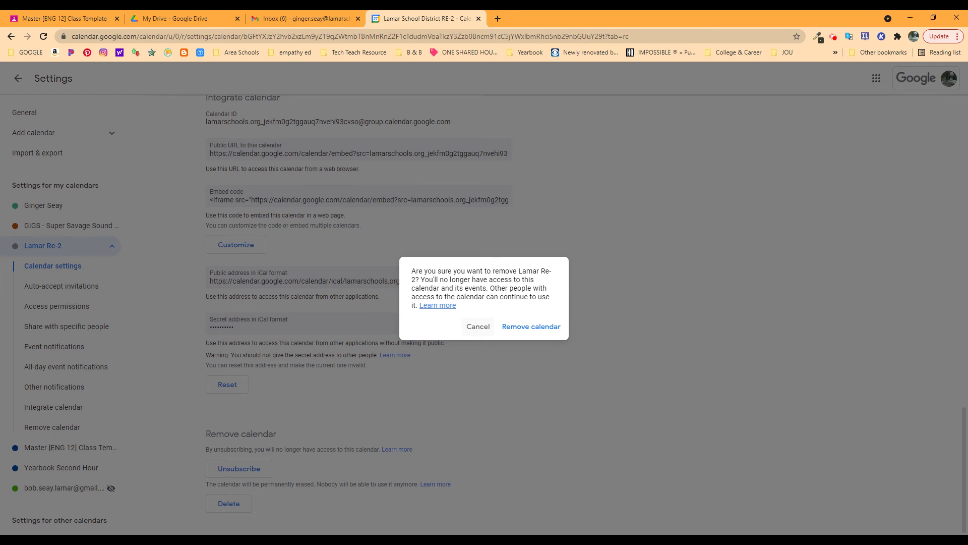
mouse_move(446, 318)
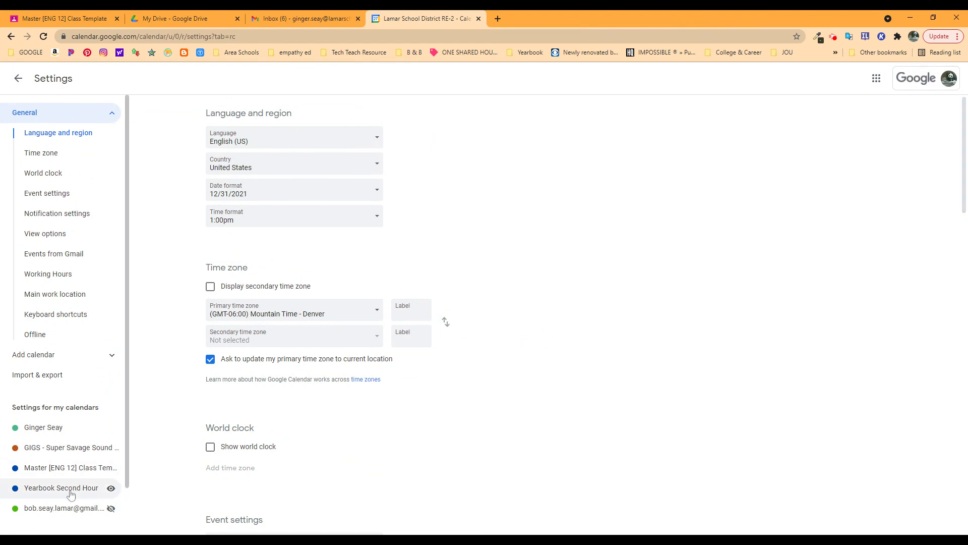
scroll("down", 3)
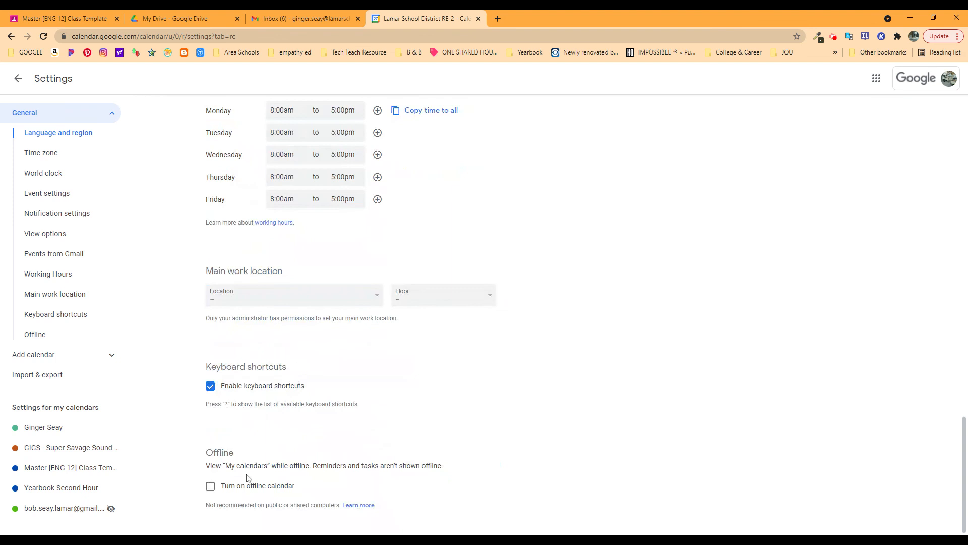
mouse_move(18, 77)
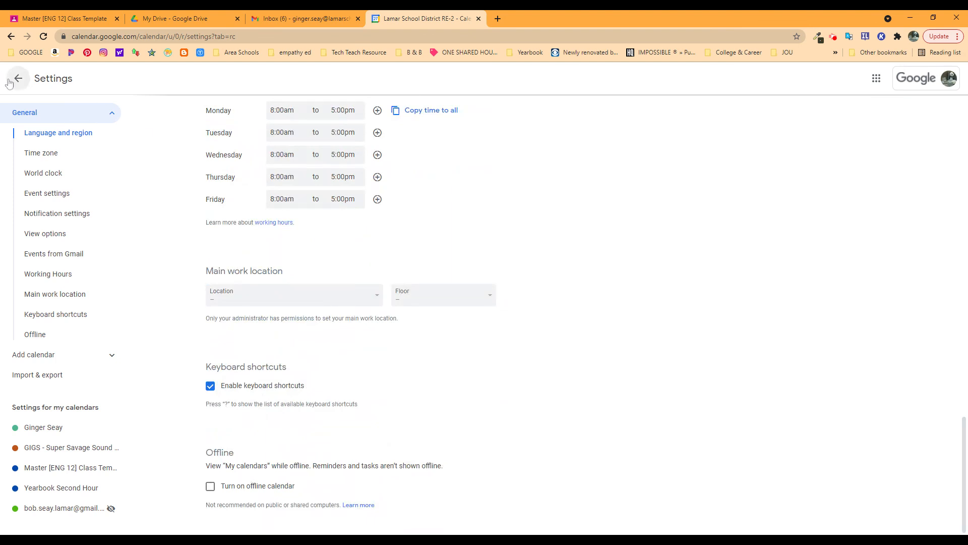